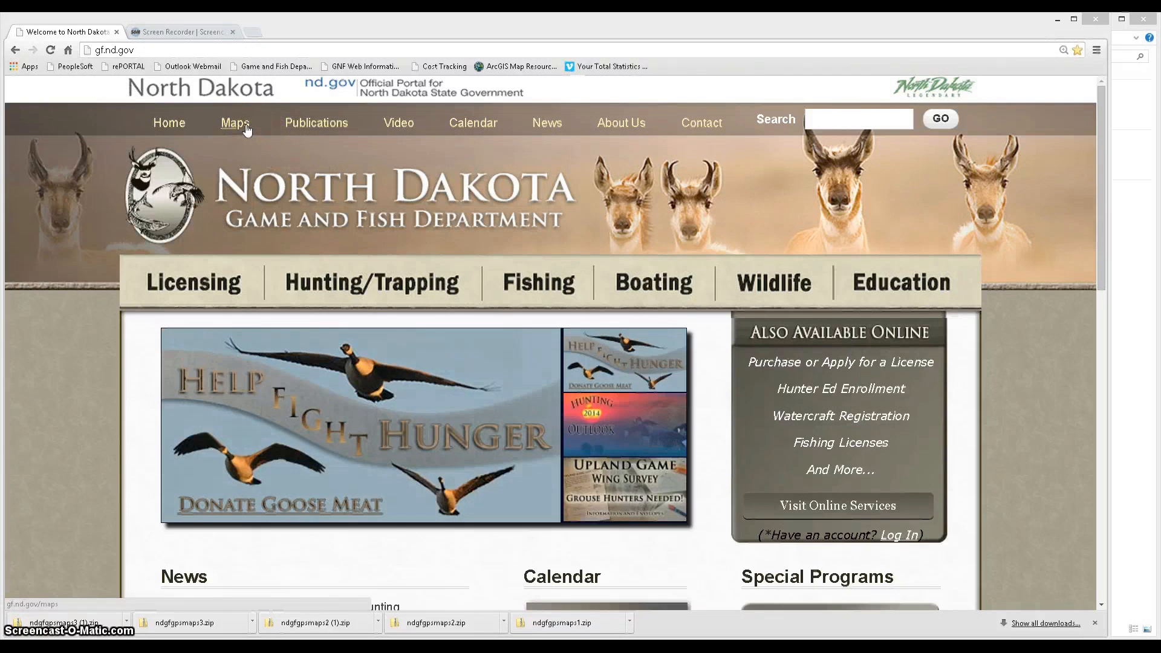
Navigate from Maps to the Garmin GPS Maps page and scroll to Download Versions
click(235, 122)
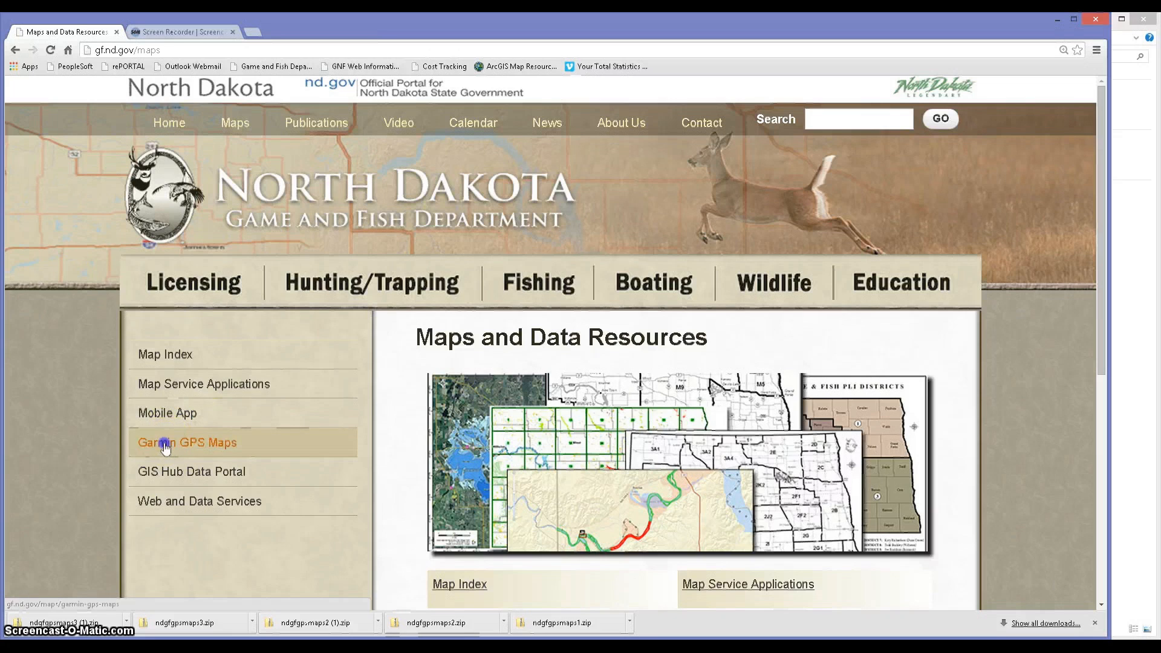
click(187, 443)
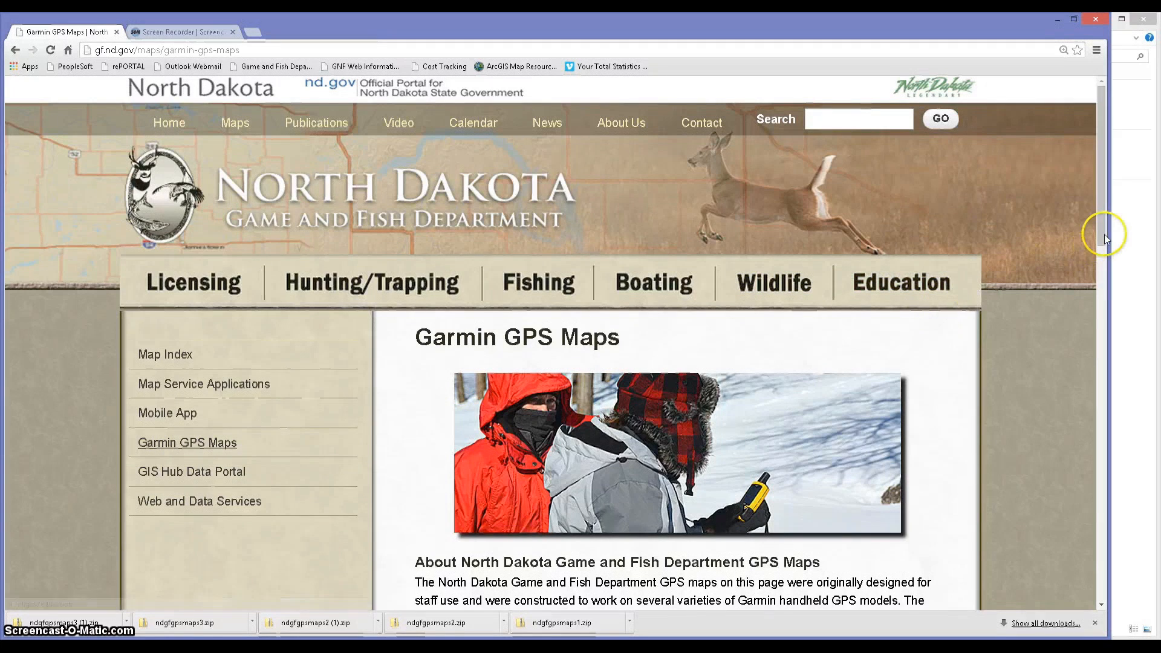
scroll(down, 3)
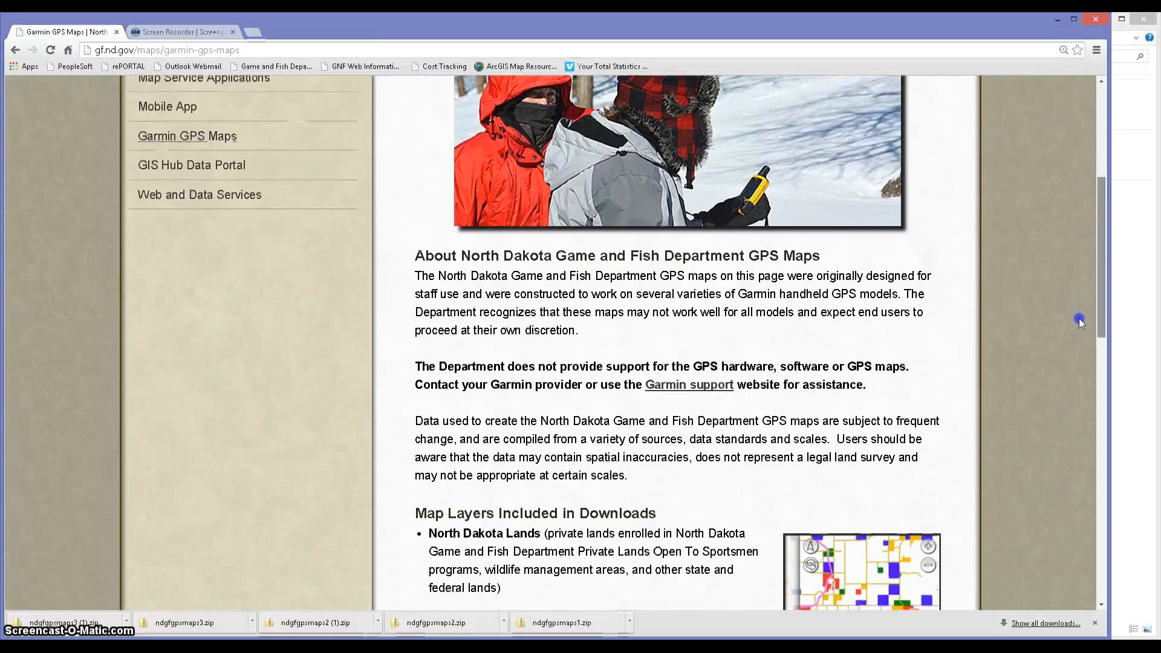
scroll(down, 3)
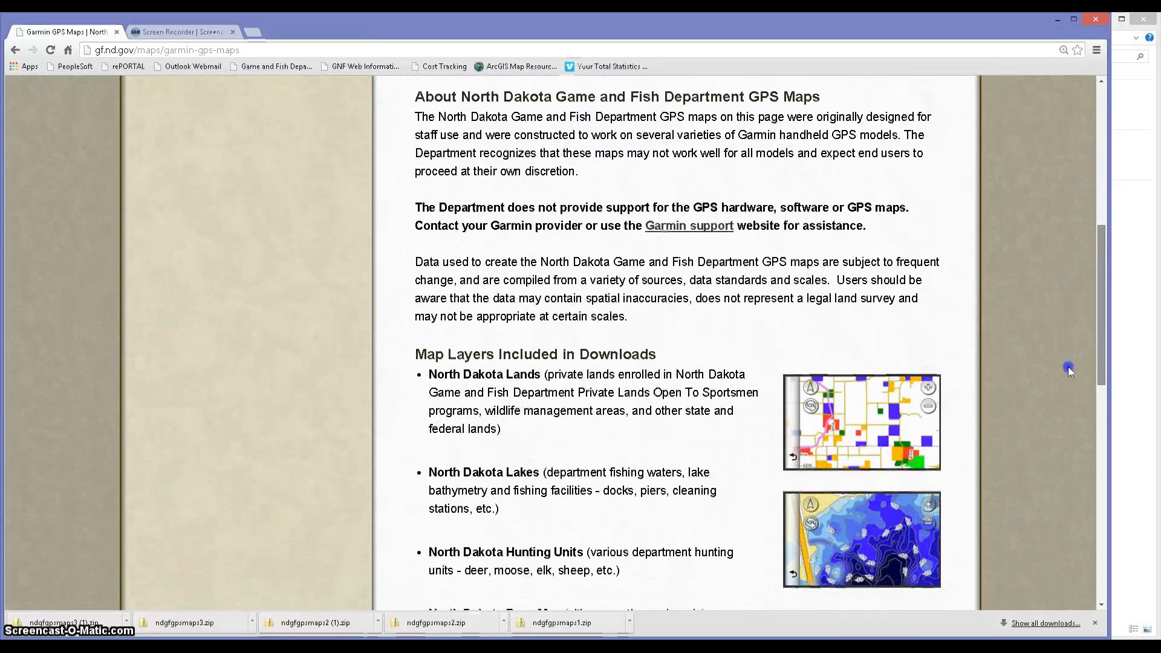
scroll(down, 3)
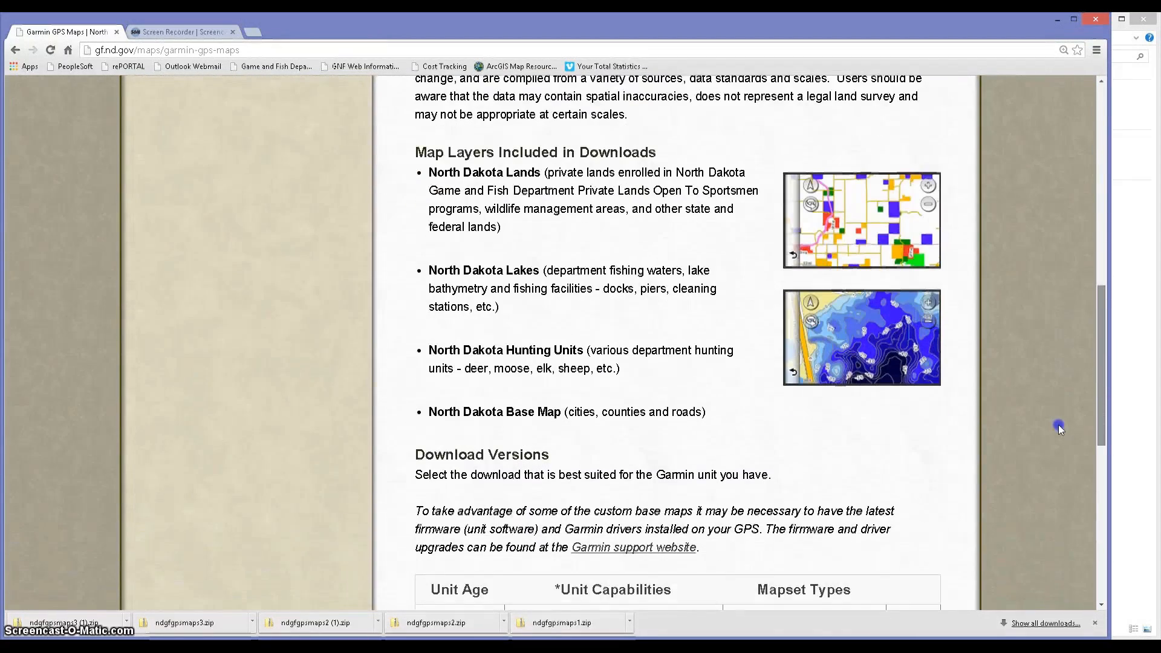
mouse_move(1061, 430)
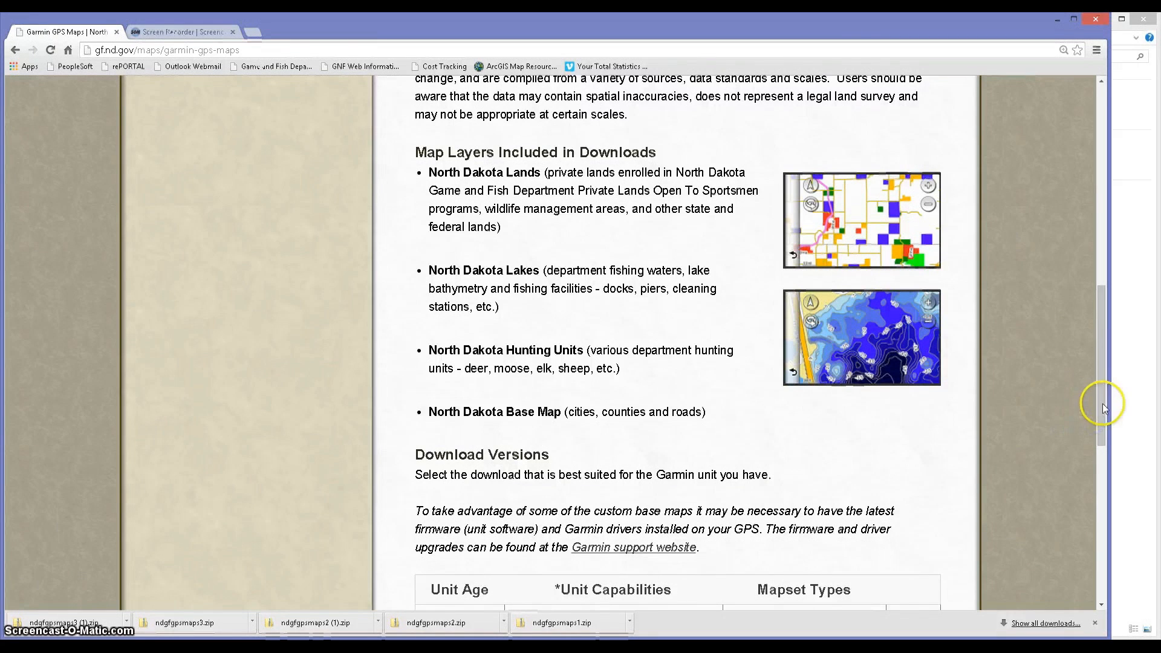
Scroll the Download Versions table into view
scroll(down, 3)
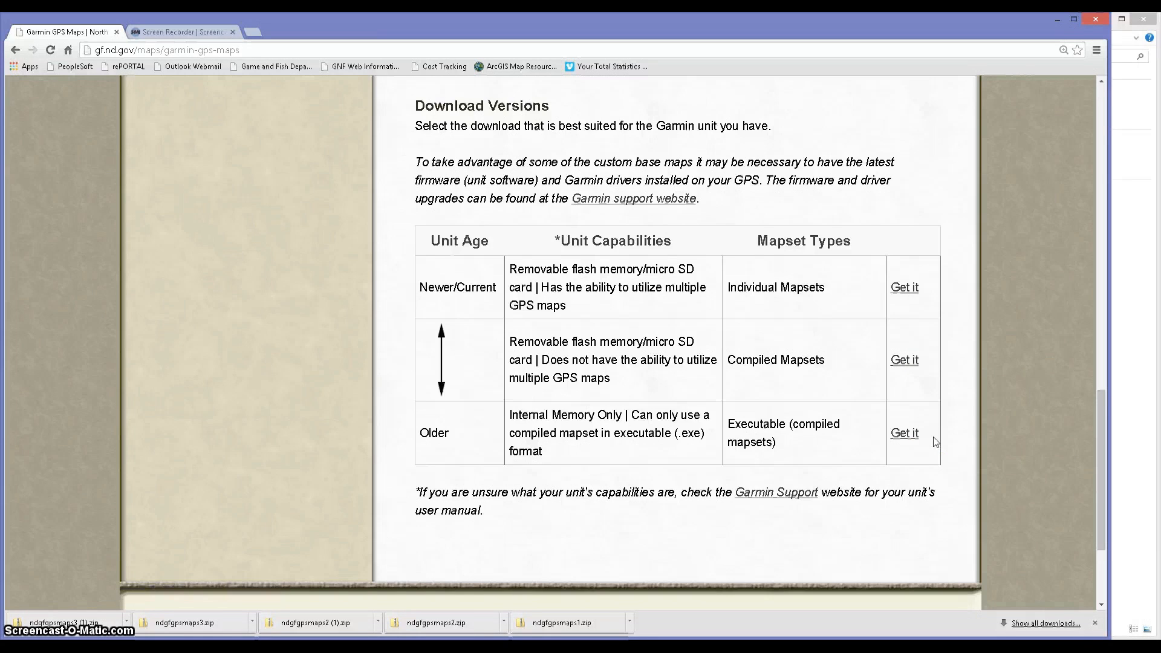
mouse_move(848, 366)
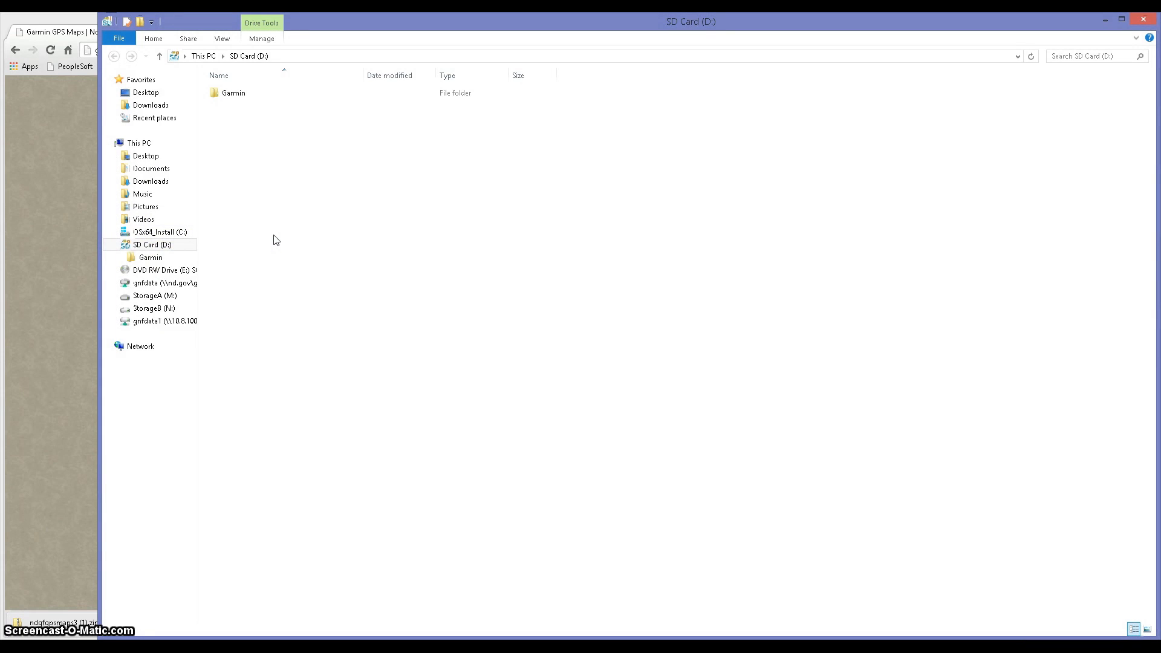
click(152, 244)
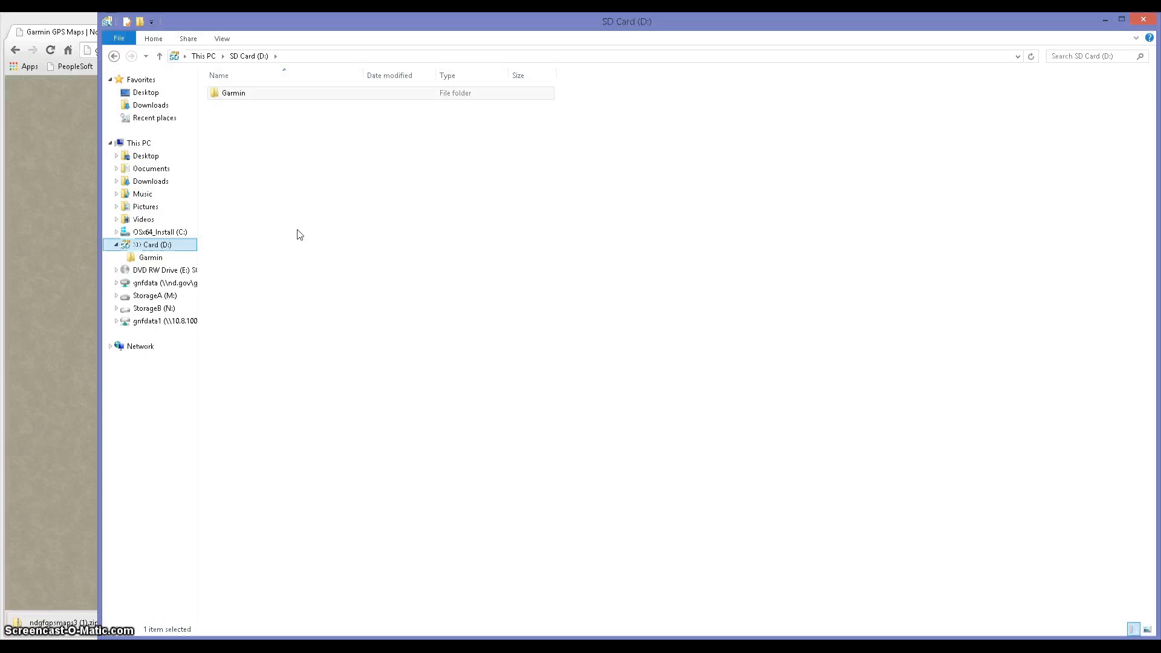
click(234, 93)
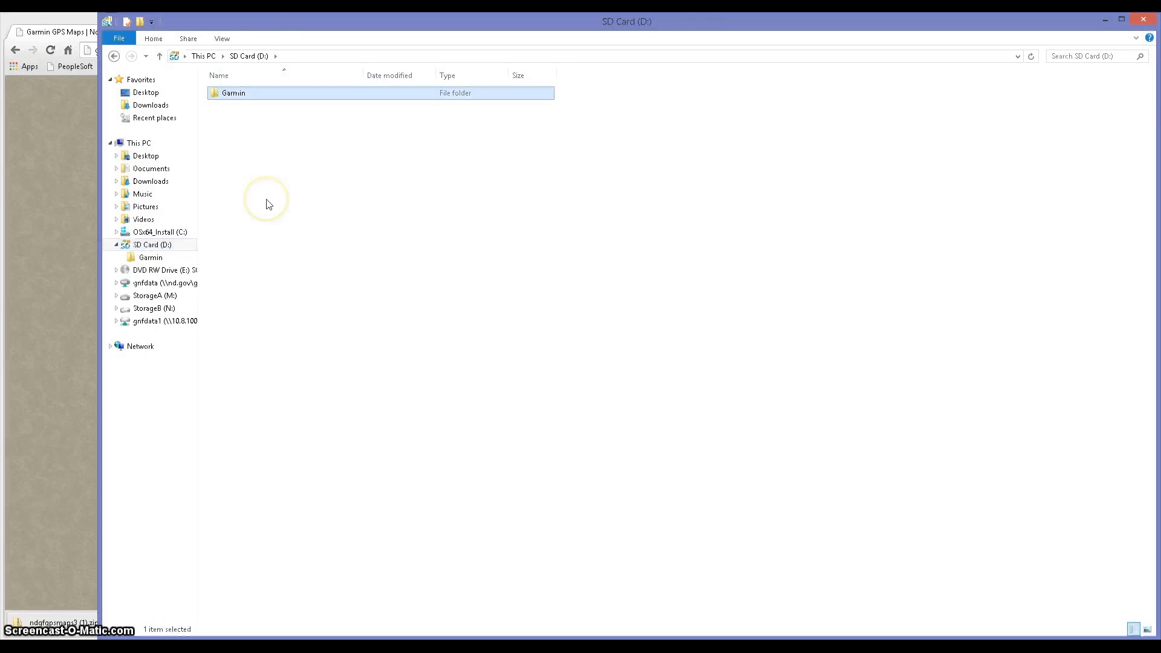
Create a new folder named Garmin1 beside Garmin on the SD card
right_click(266, 203)
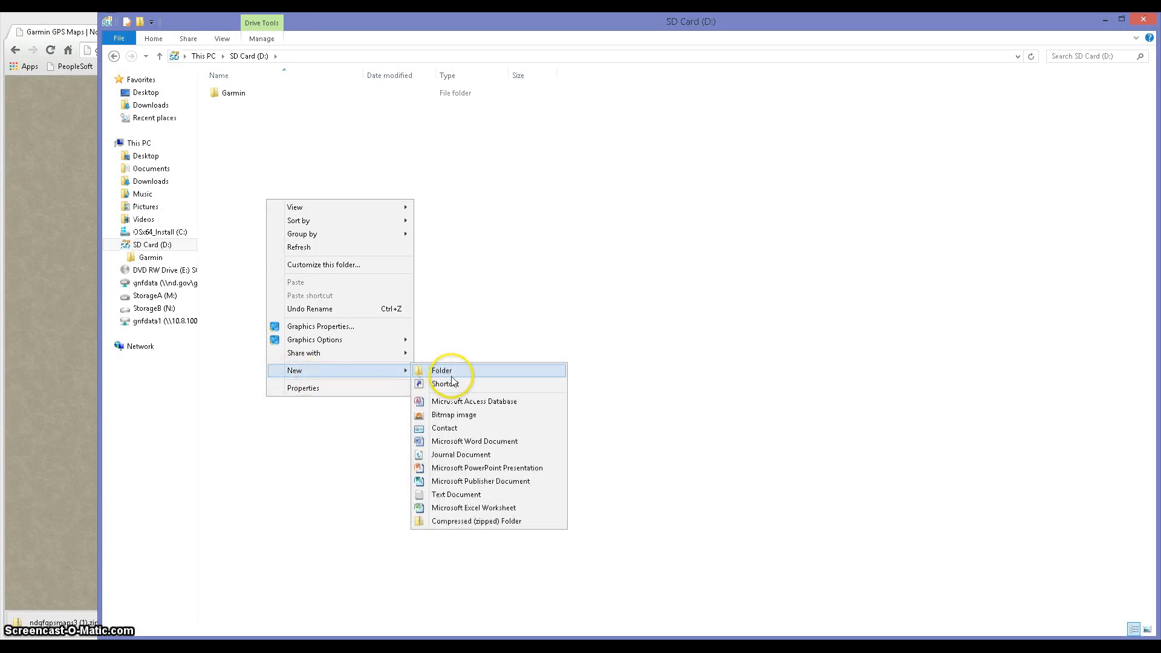
click(441, 370)
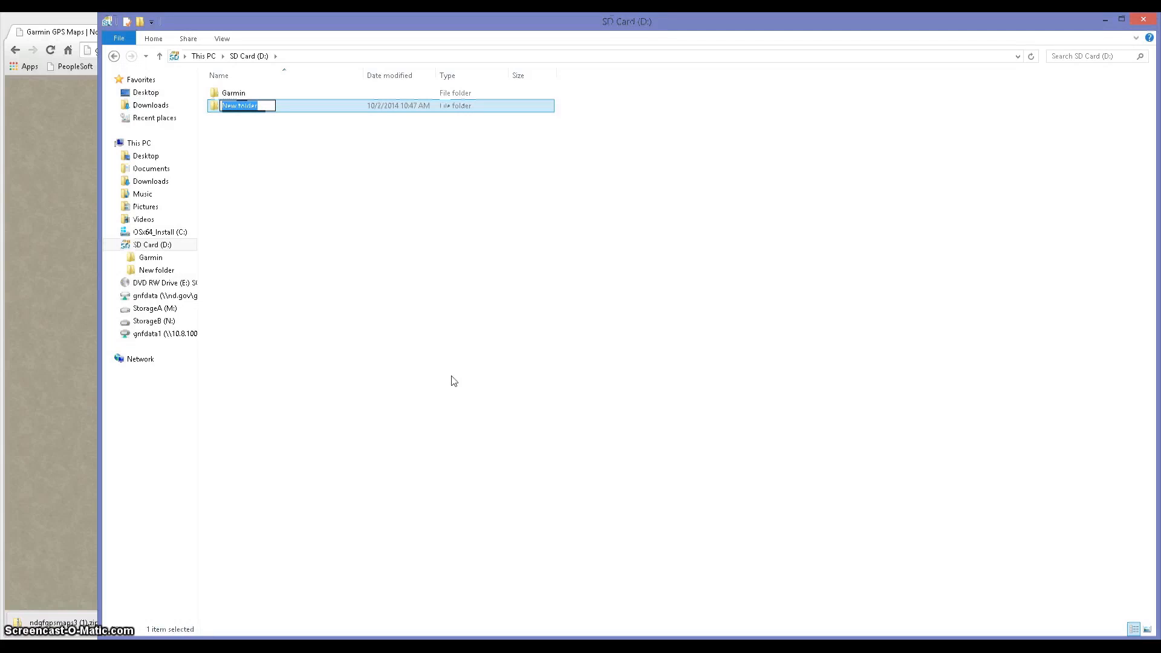
text(G)
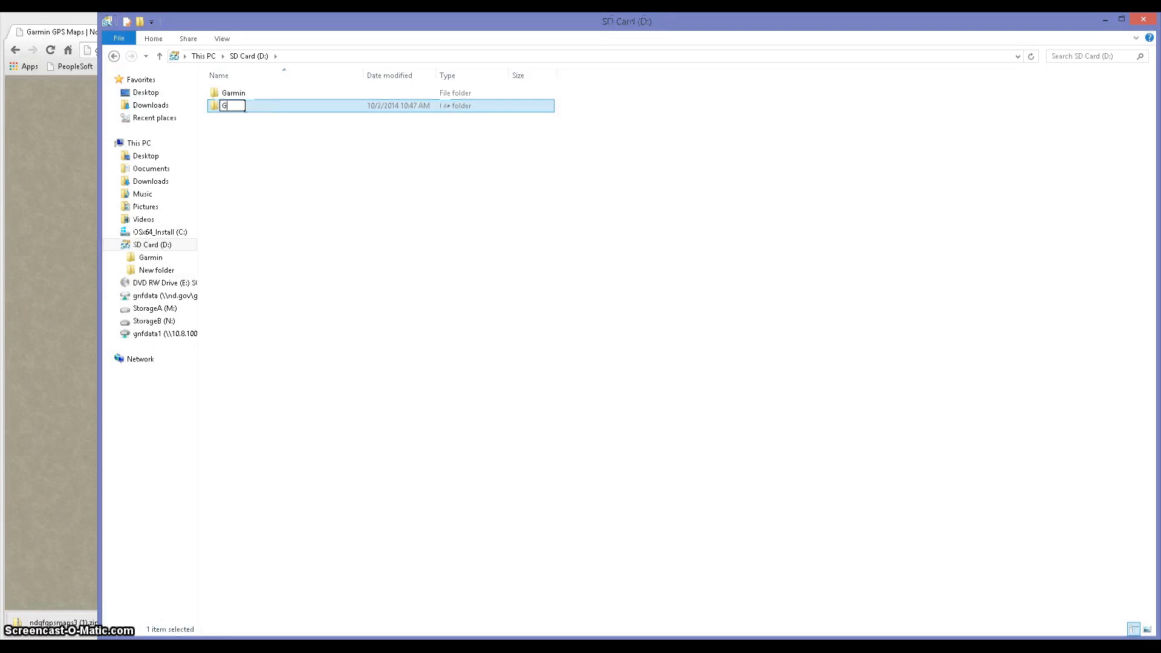
text(armin1)
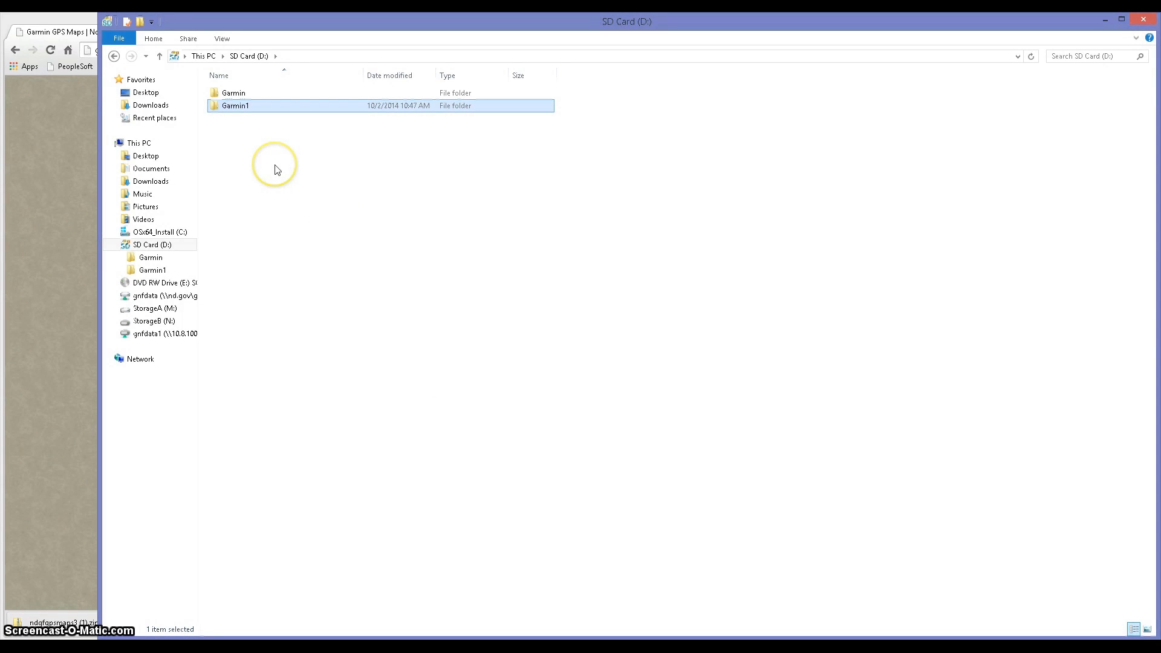
click(234, 93)
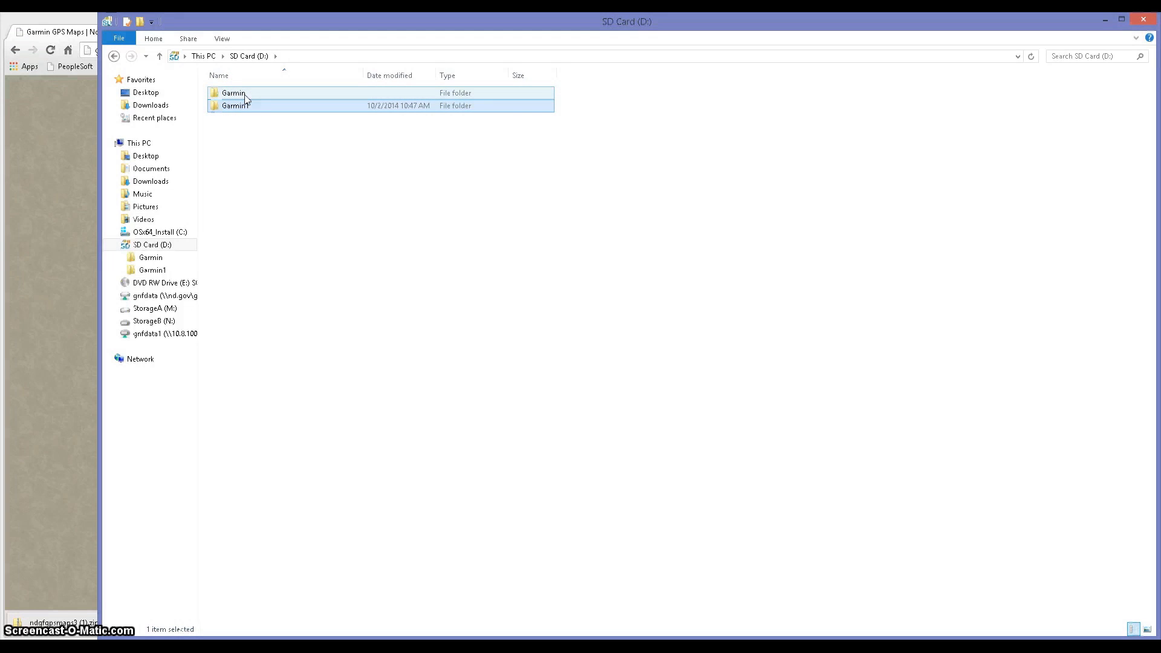
Open the Garmin folder holding the old GMAPSUPP.IMG and return to the browser
double_click(233, 93)
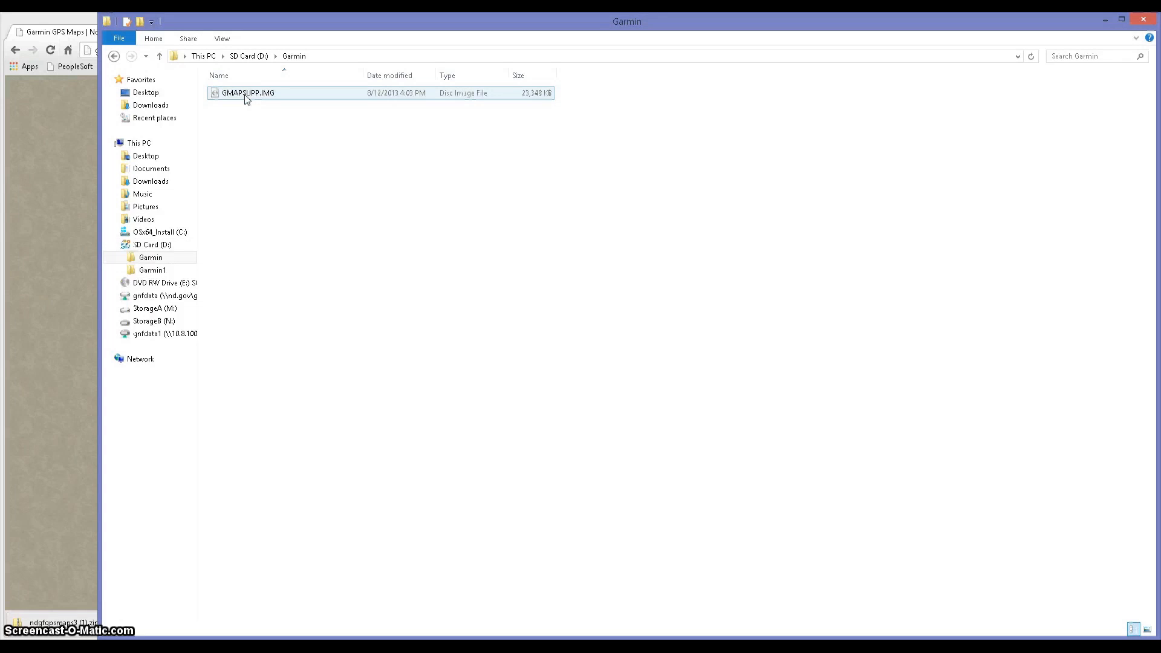
click(145, 156)
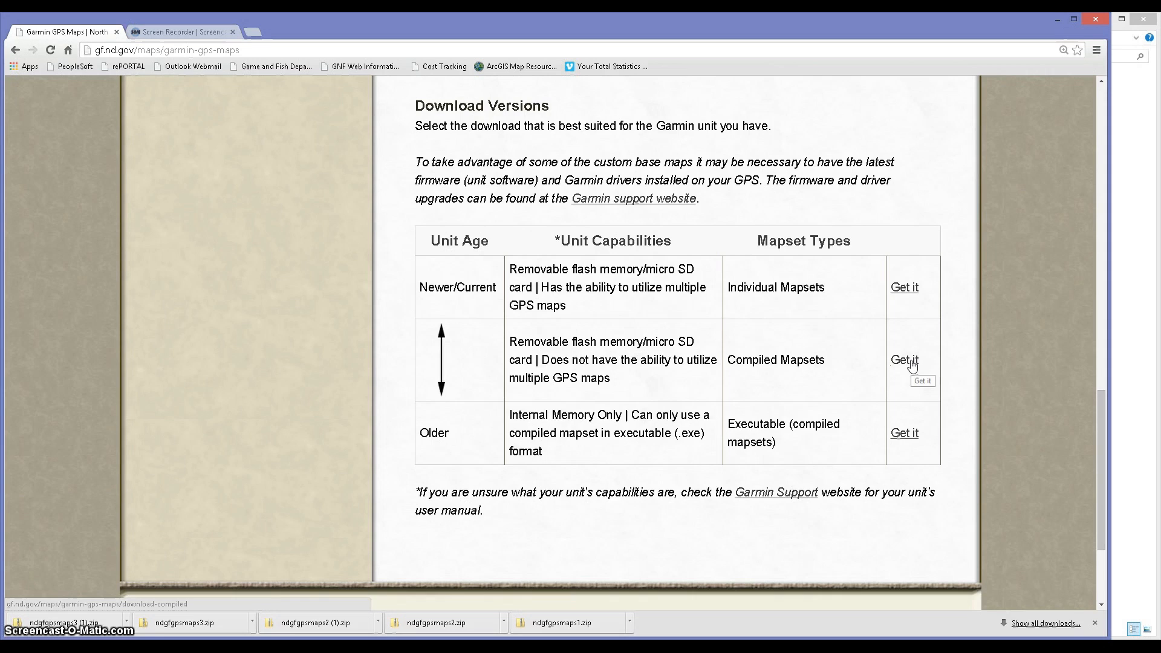
Download the Compiled Mapsets zip and open it to reveal GMAPSUPP.IMG
click(905, 360)
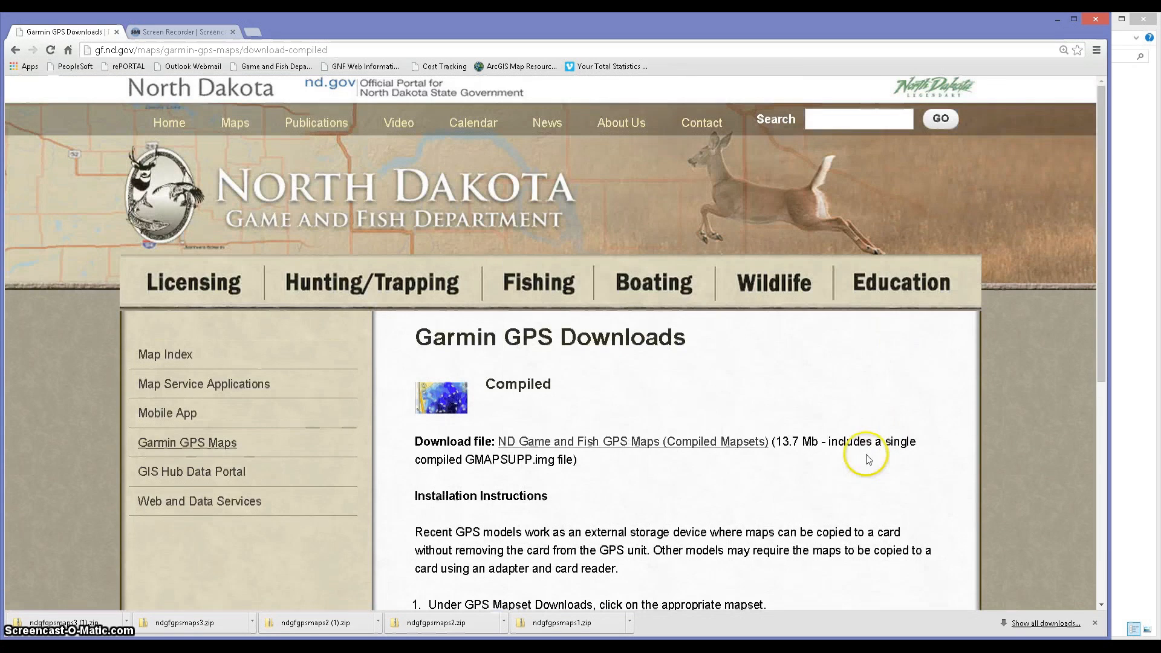
click(633, 442)
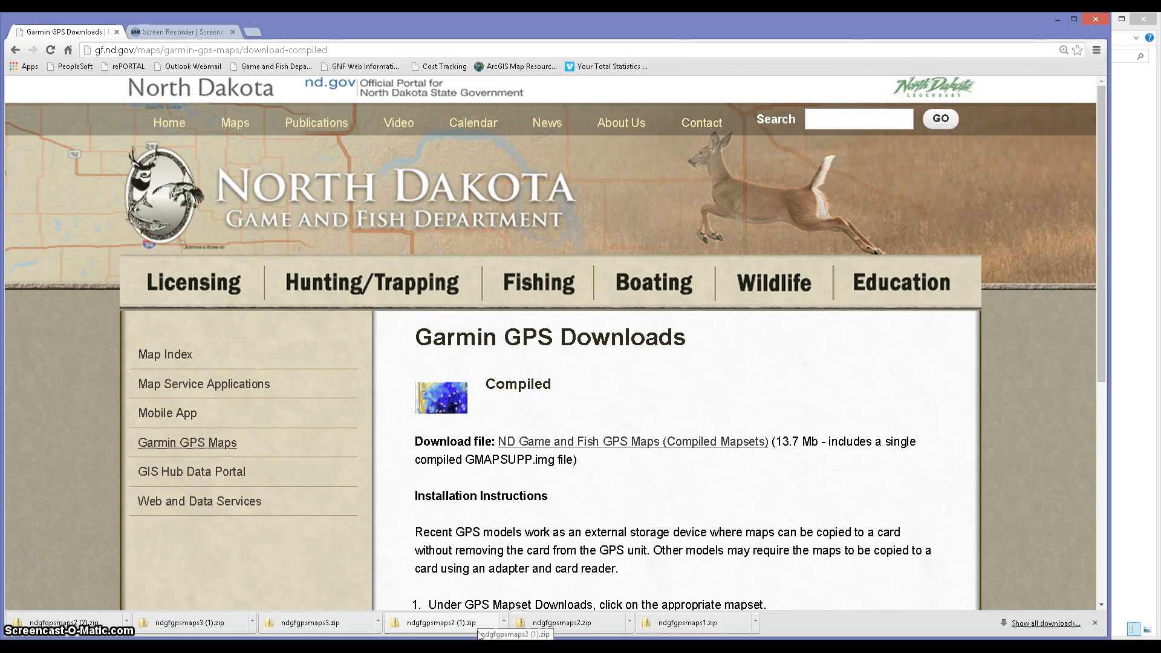
click(443, 622)
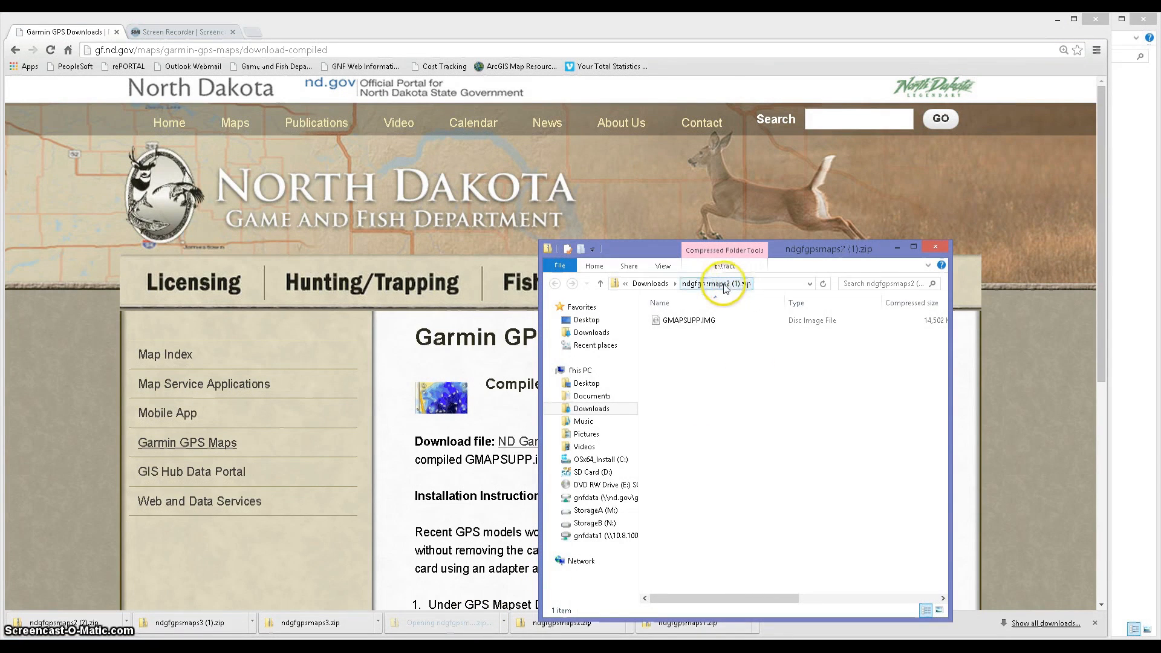
Copy GMAPSUPP.IMG from the downloaded zip
click(688, 319)
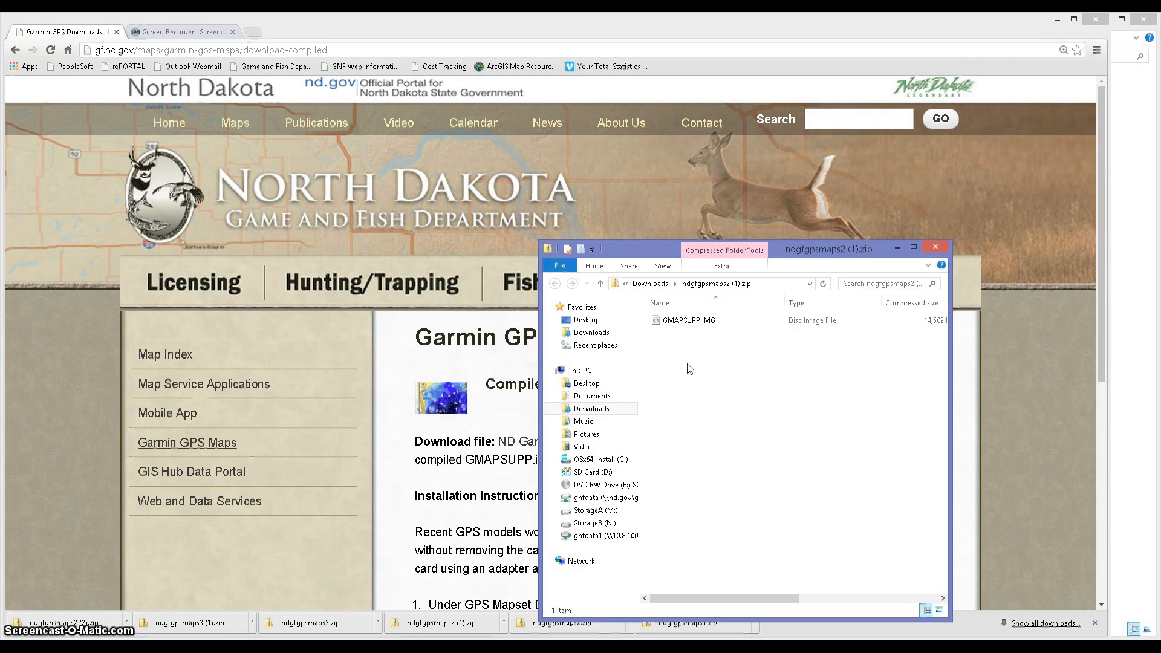
click(685, 319)
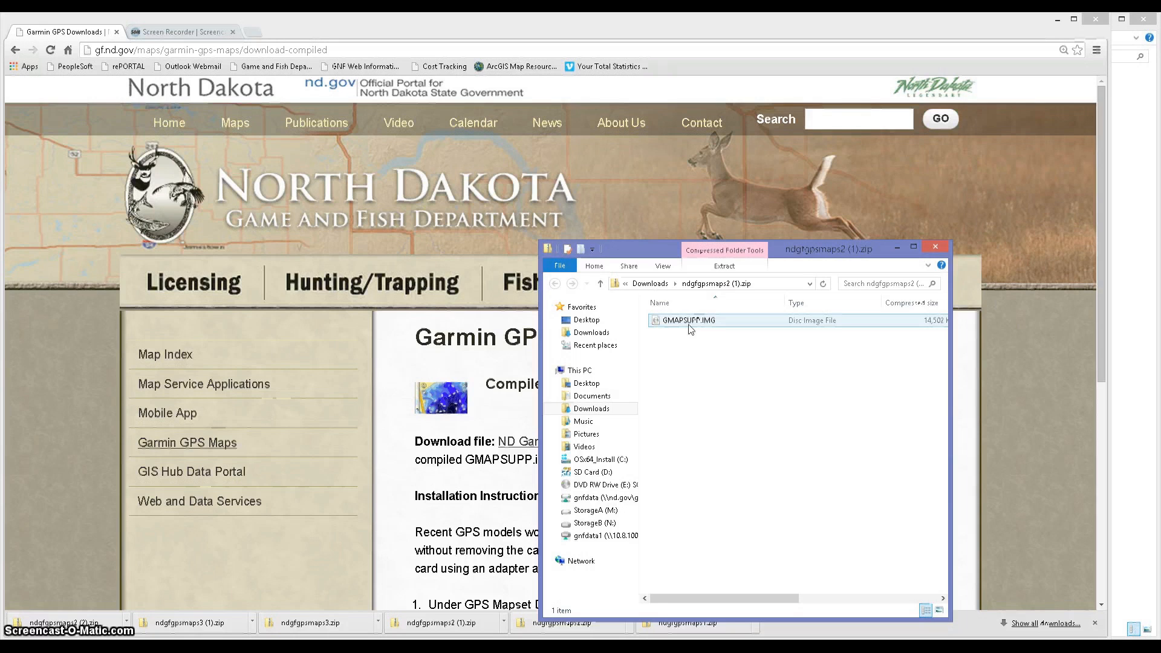
right_click(687, 319)
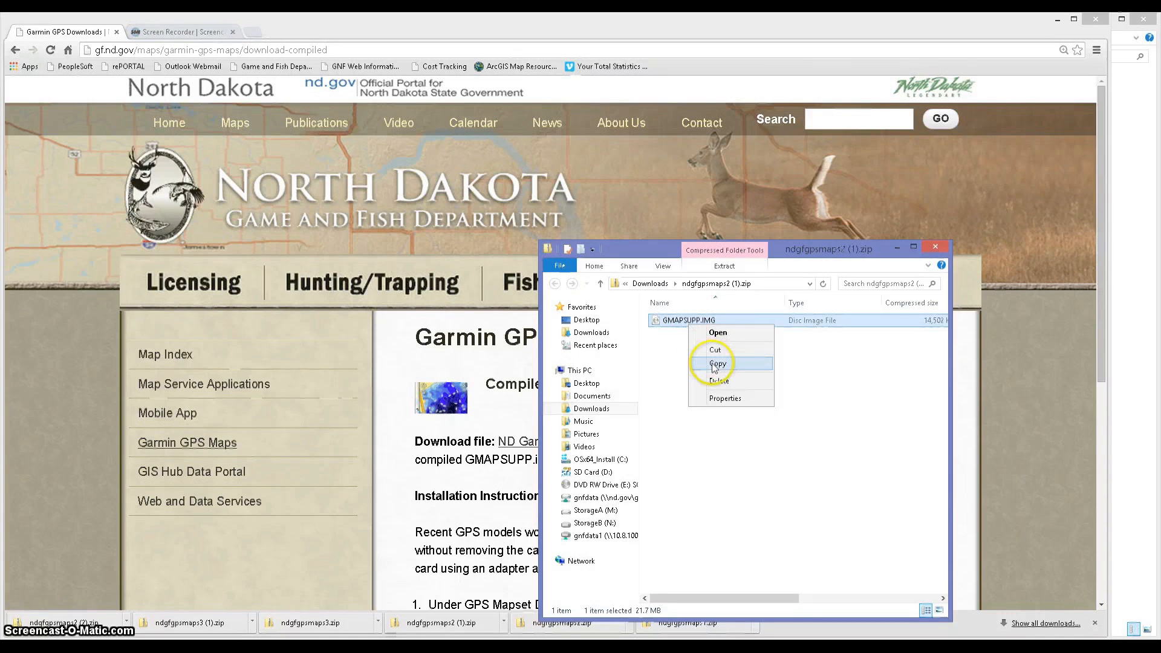
click(716, 364)
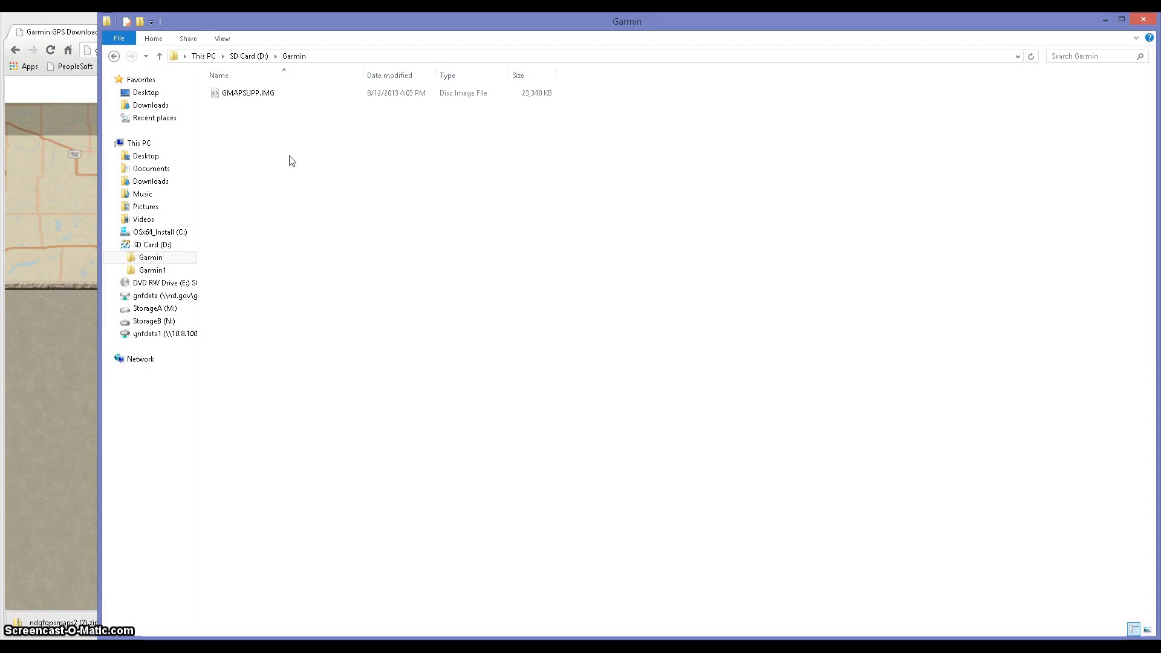
Paste GMAPSUPP.IMG into the SD card's Garmin folder, replacing the old file
right_click(291, 161)
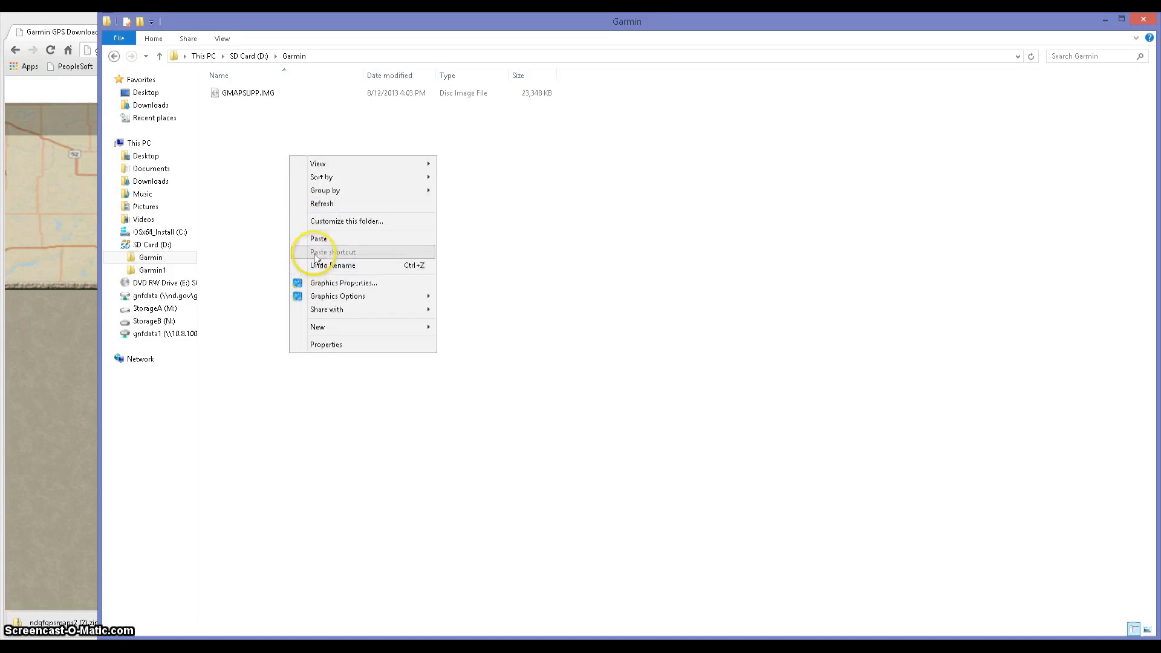
click(319, 238)
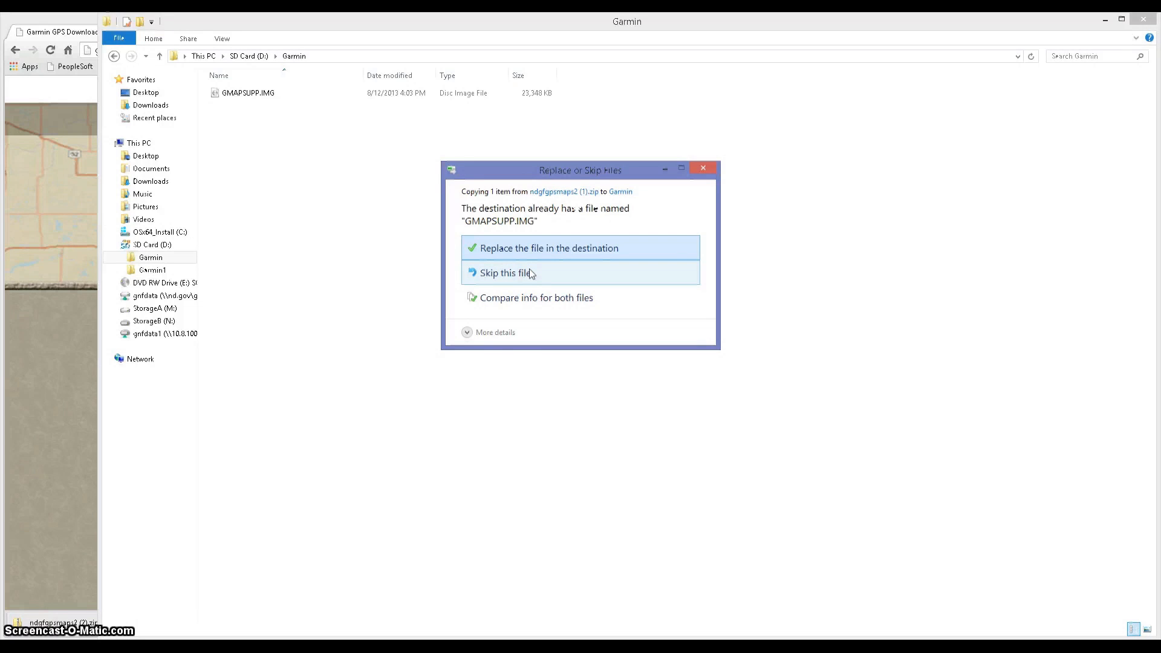
mouse_move(533, 255)
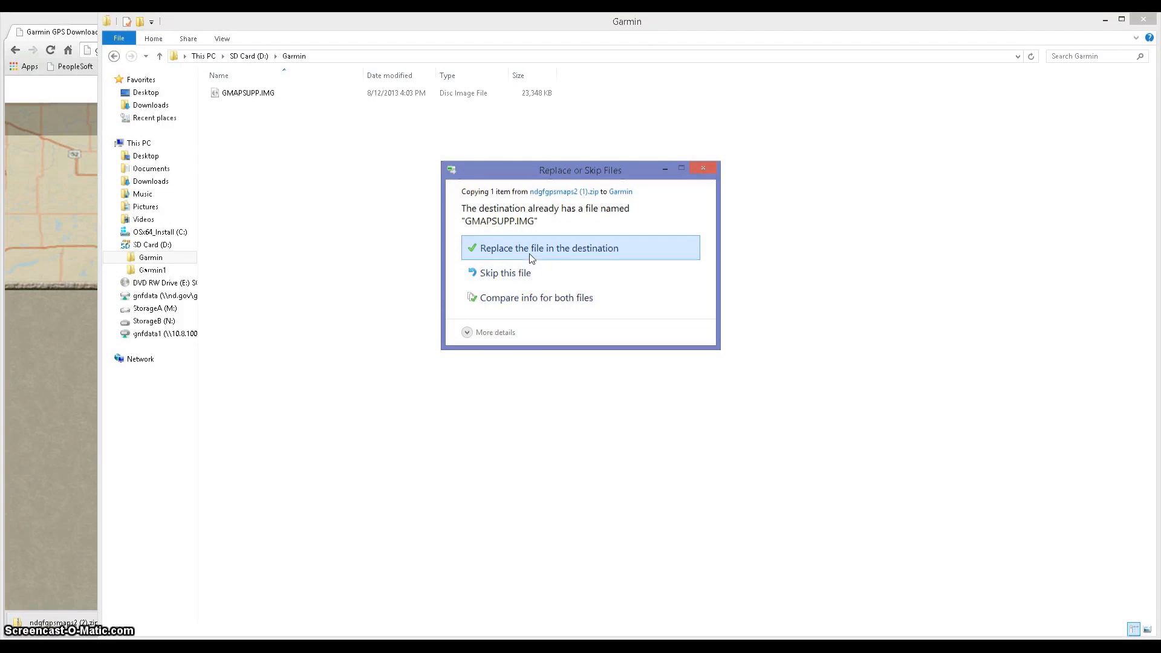
click(549, 248)
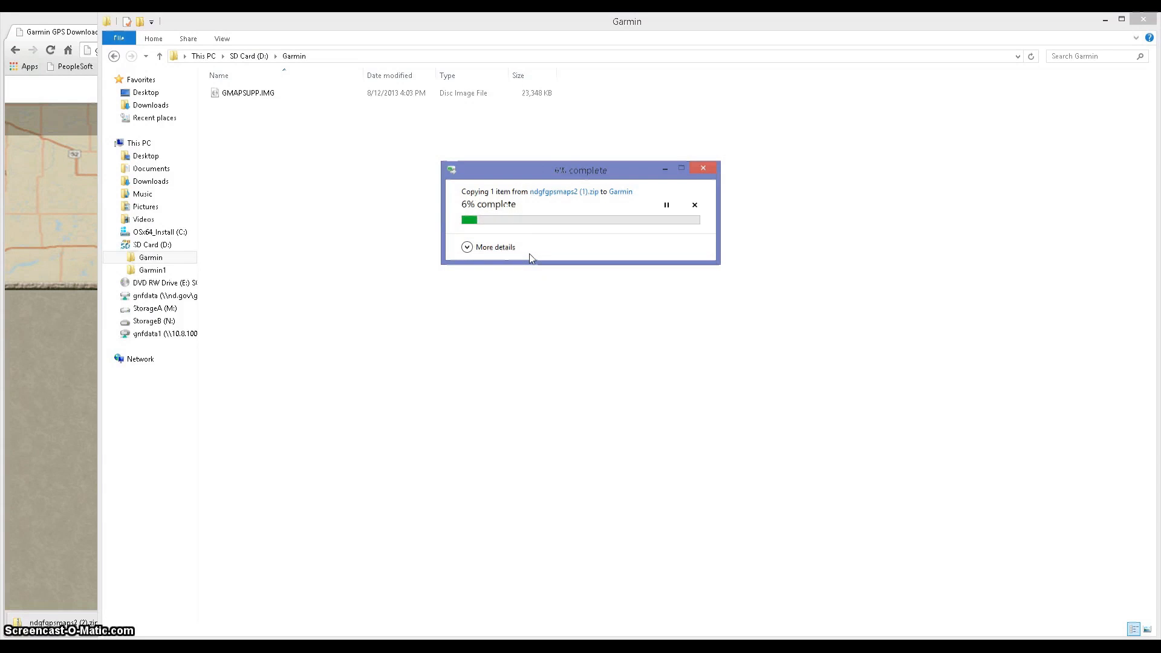